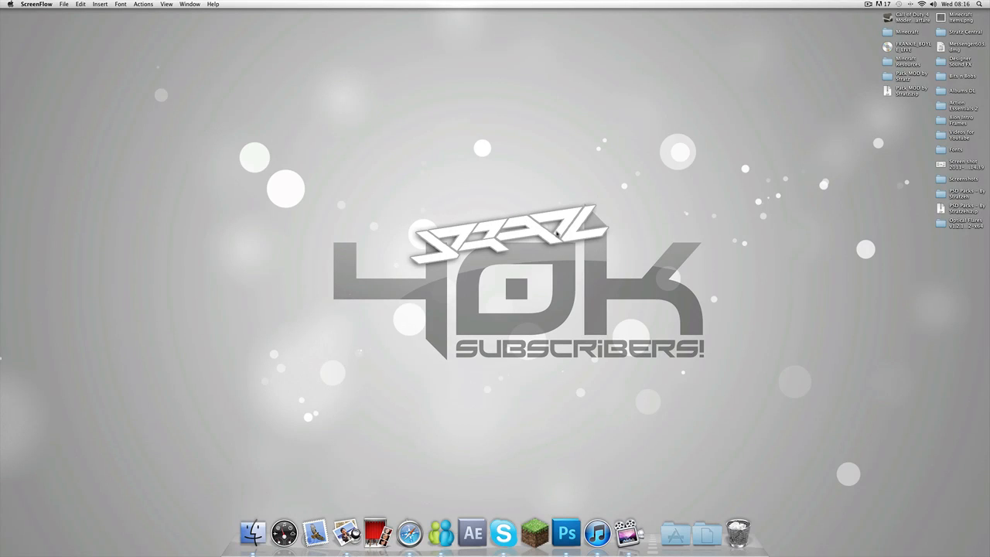
pyautogui.moveTo(567, 249)
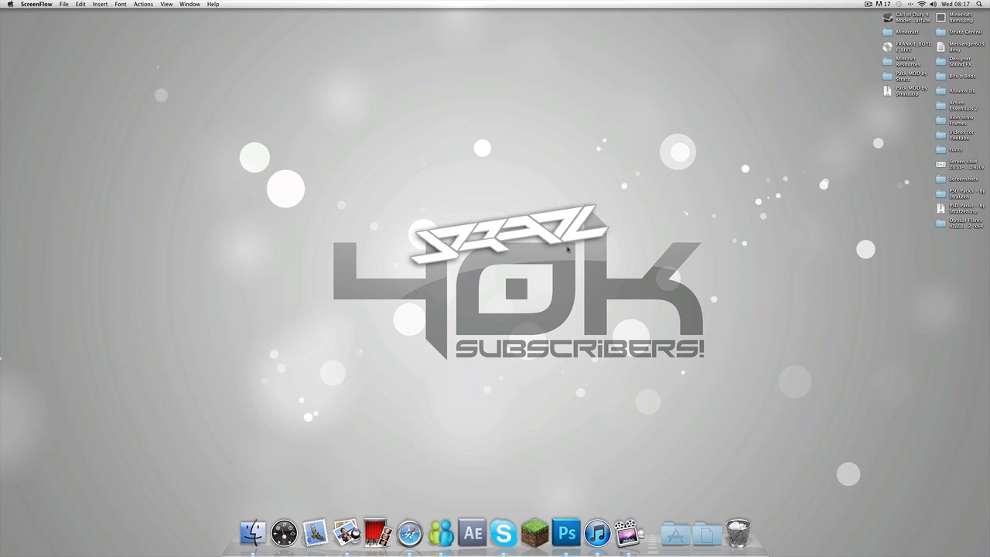
pyautogui.moveTo(563, 405)
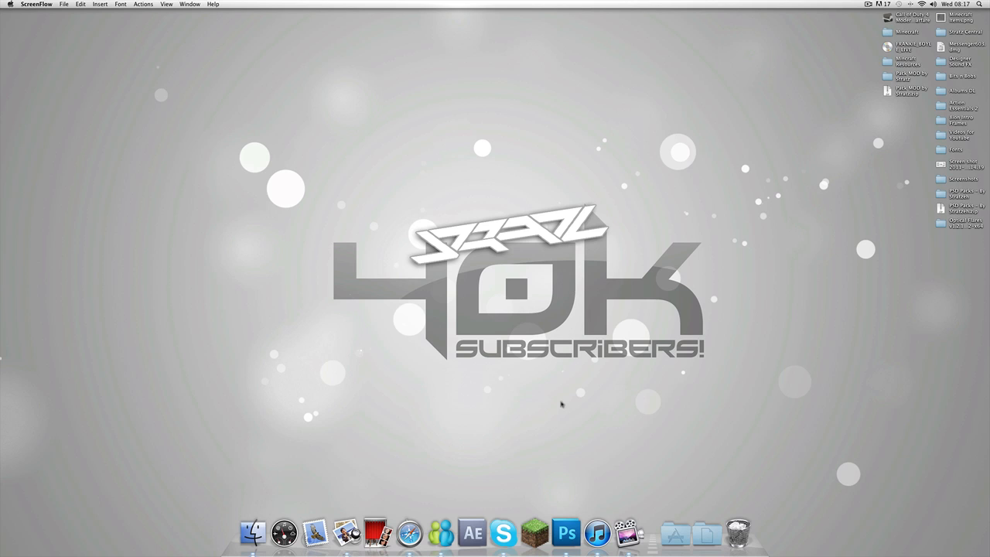
# Launch Minecraft from the Dock, log in through the launcher and let a new world generate.
pyautogui.click(534, 532)
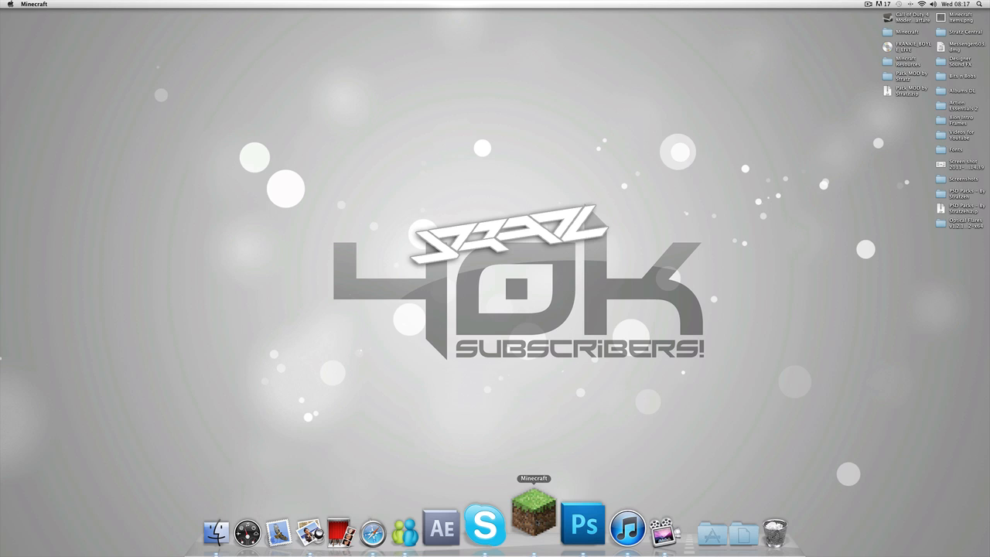
pyautogui.click(533, 526)
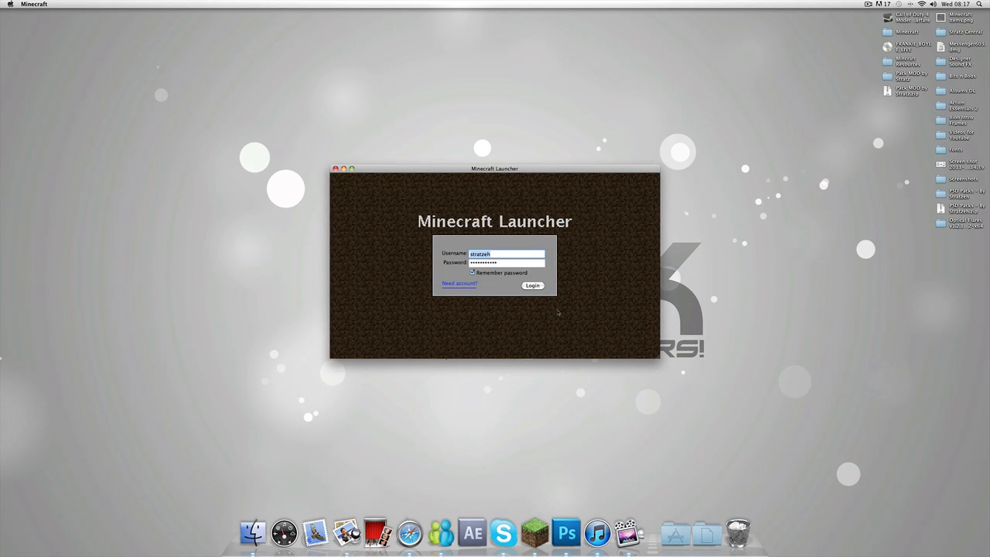
pyautogui.click(532, 285)
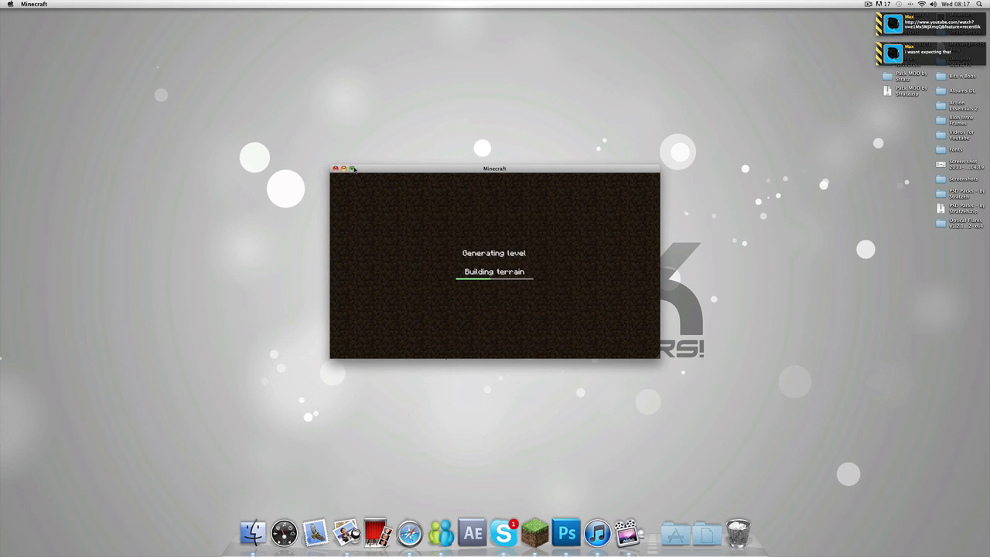
pyautogui.click(351, 168)
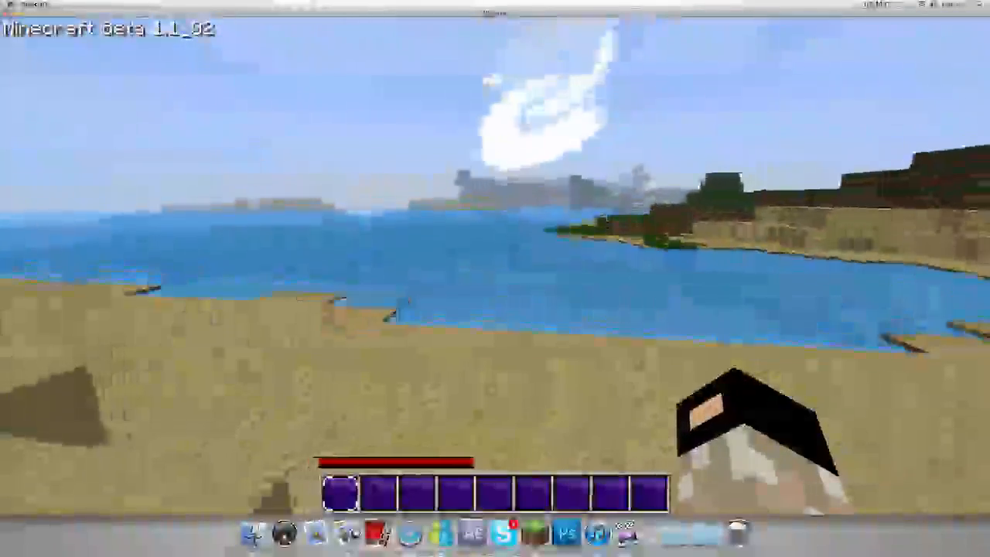
pyautogui.moveTo(495, 278)
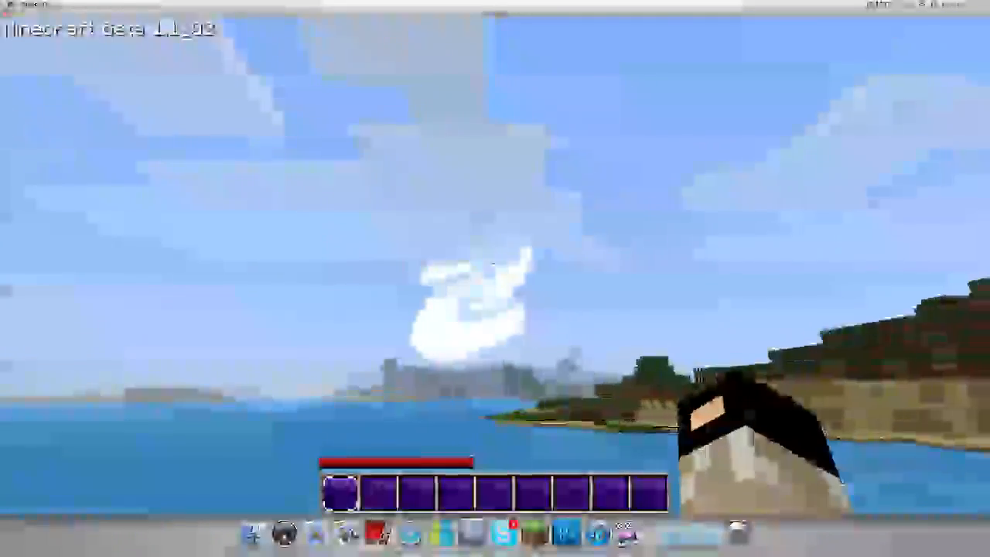
pyautogui.moveTo(495, 279)
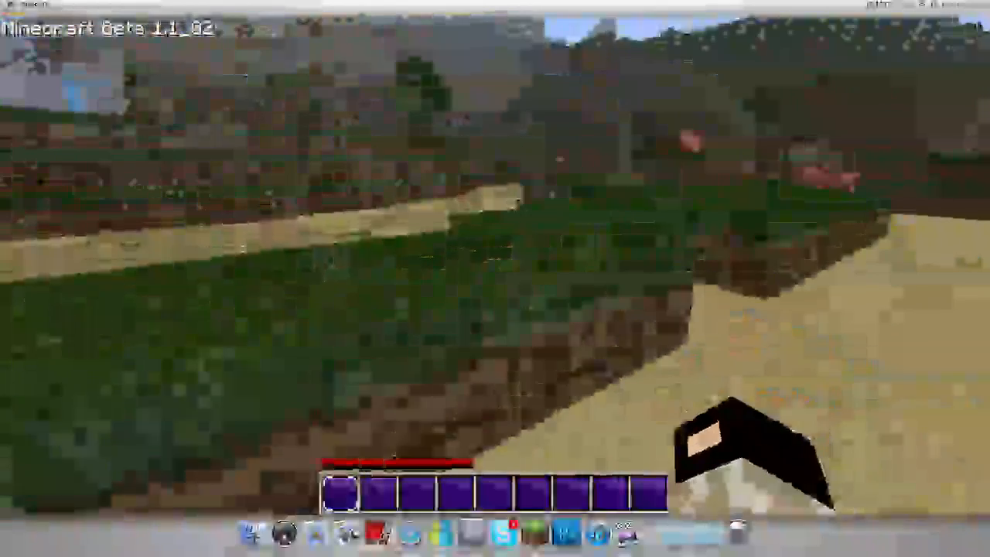
pyautogui.moveTo(495, 279)
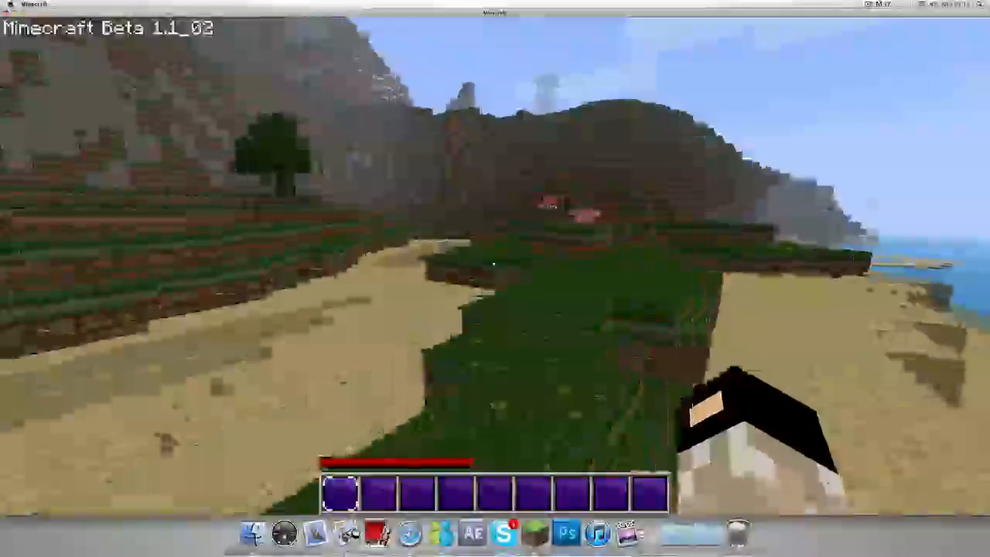
# After touring the textured world, bring up the game menu with Escape.
pyautogui.press('Escape')
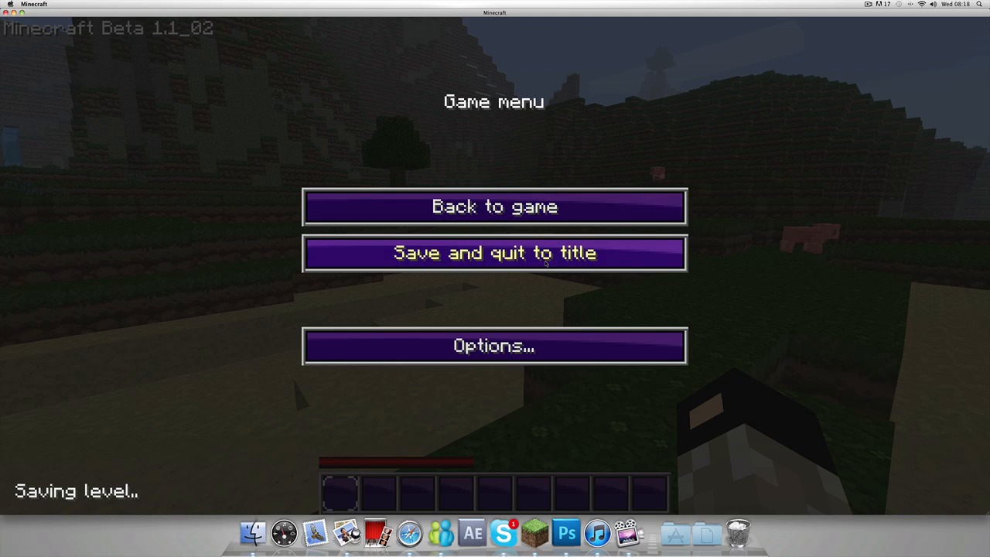
# Save and quit the world to the title screen, then launch Photoshop from the Dock.
pyautogui.click(495, 254)
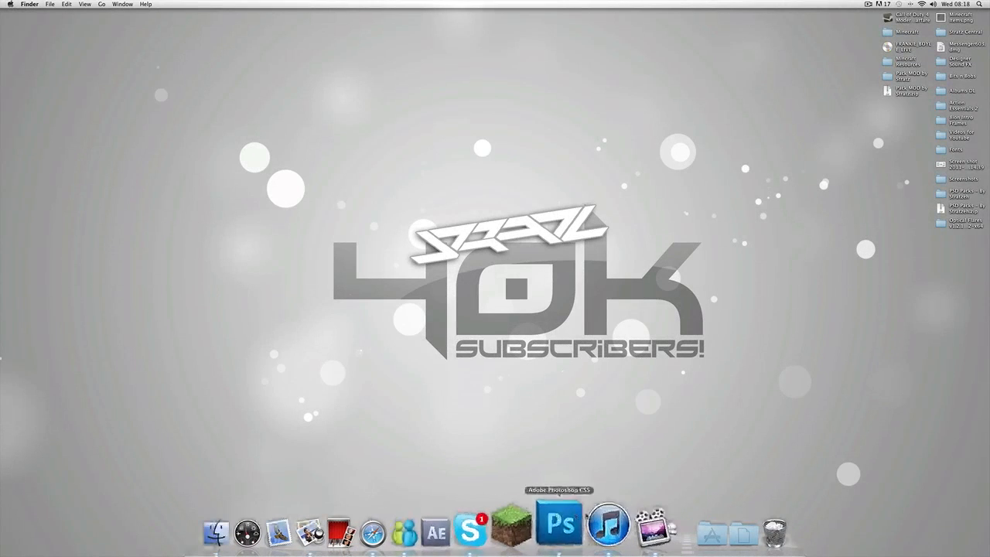
pyautogui.click(560, 524)
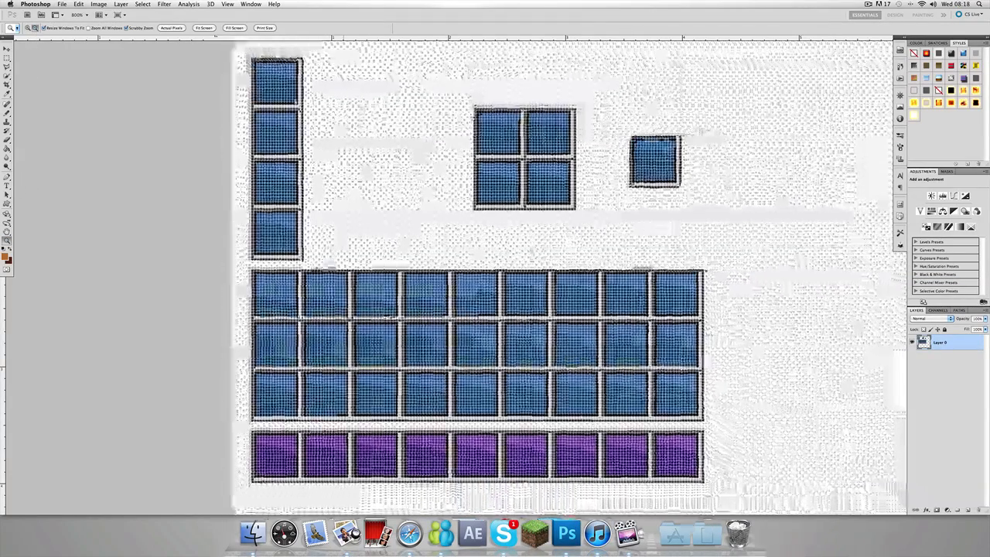
# Select the first grid slot with a marquee tool and shift its hue to orange-brown.
pyautogui.click(251, 3)
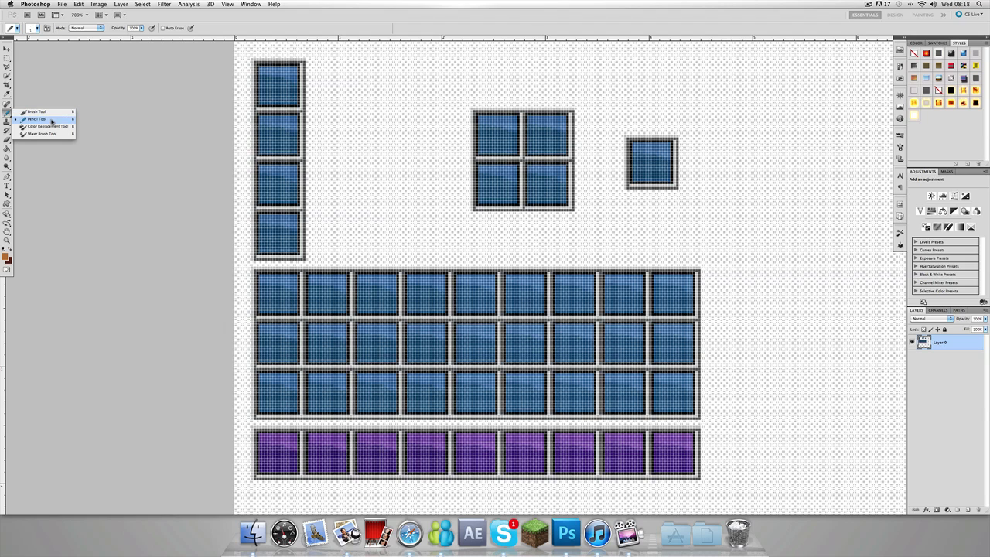
pyautogui.click(38, 118)
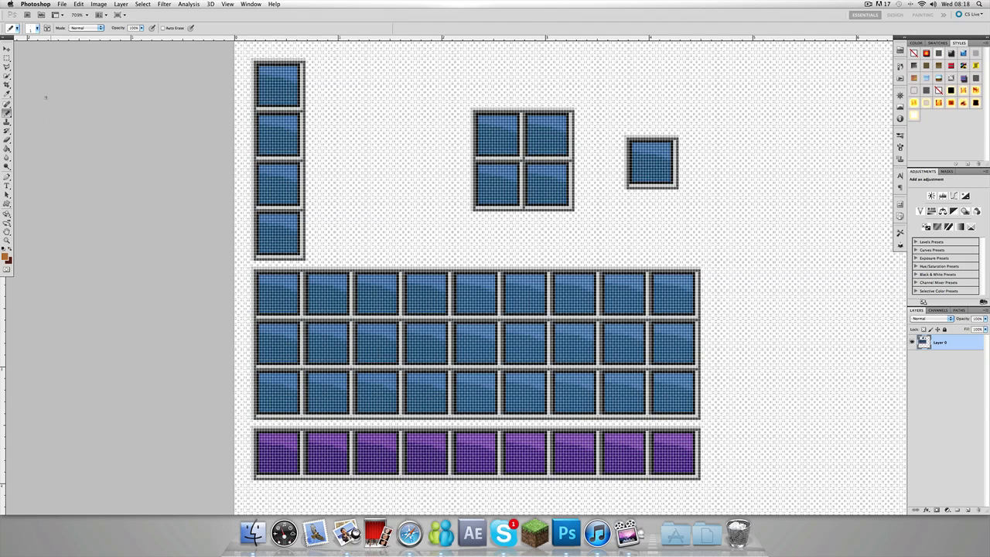
pyautogui.click(16, 28)
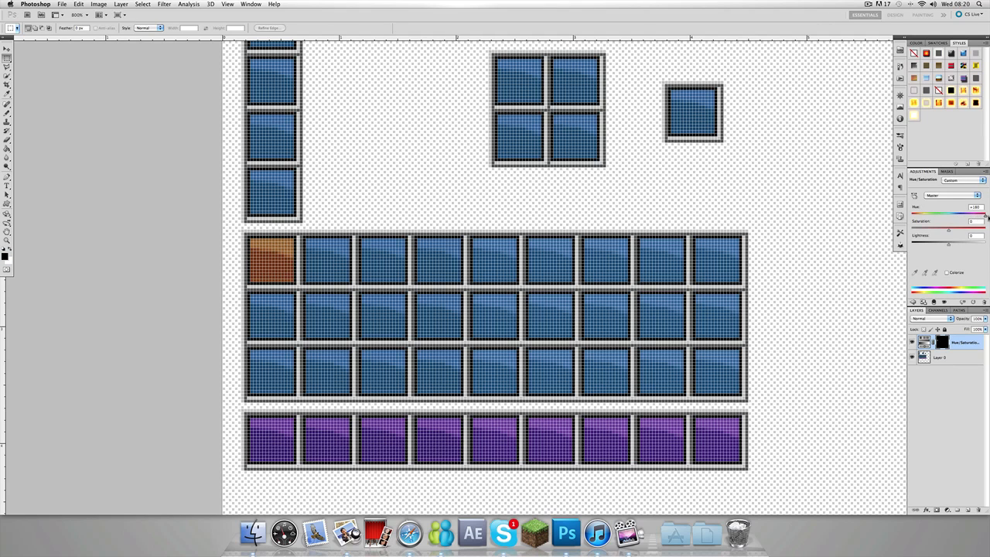
# Merge the Hue/Saturation adjustment layer down into the slot-grid image.
pyautogui.rightClick(962, 343)
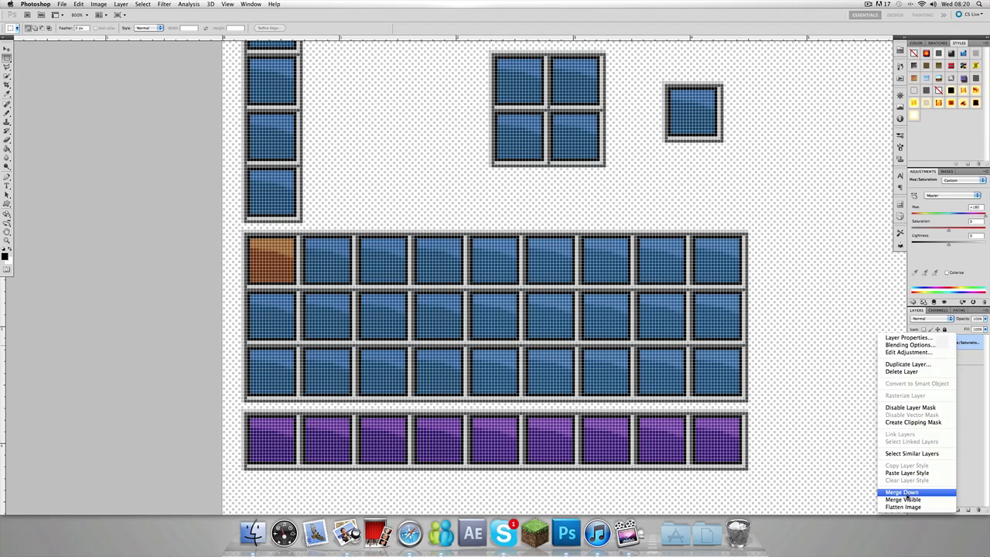
pyautogui.click(902, 492)
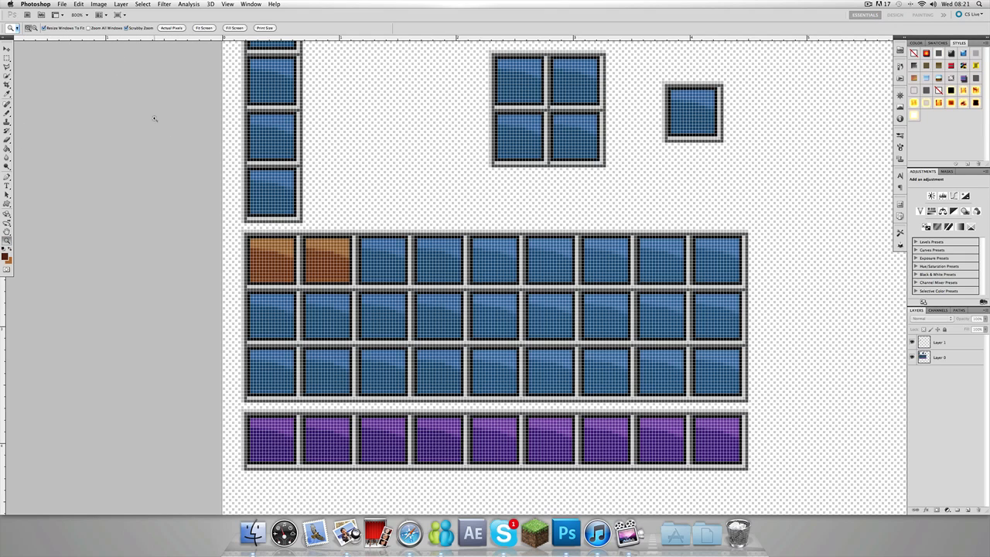
pyautogui.moveTo(108, 117)
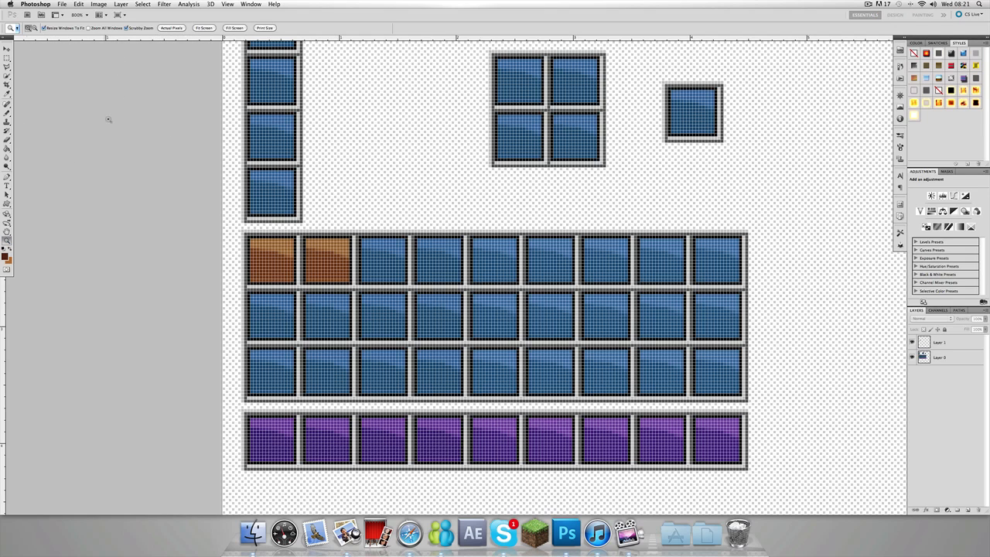
# Bring the terrain.png document to the front via the Window menu.
pyautogui.click(251, 3)
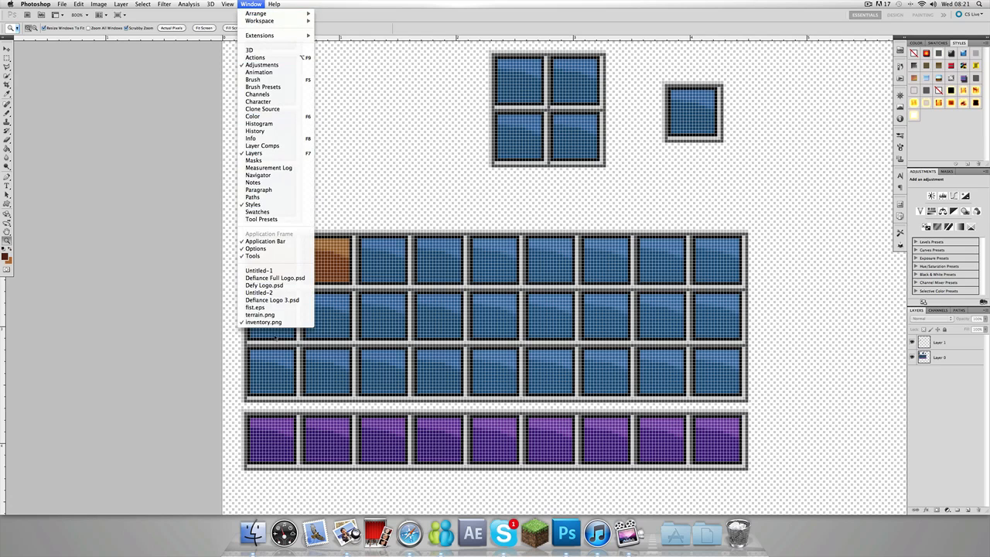
pyautogui.click(260, 314)
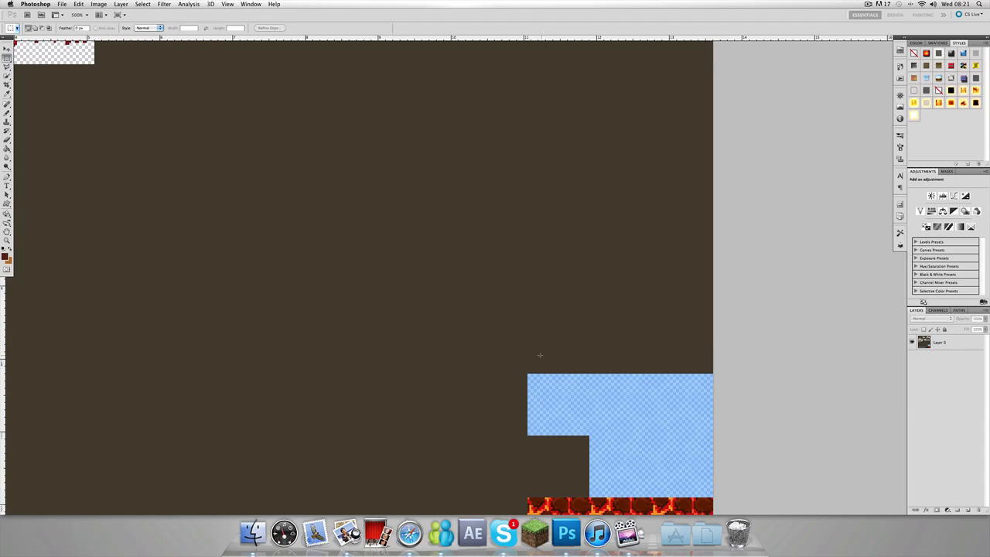
# Marquee-select the water tiles and add a Hue/Saturation adjustment layer over them.
pyautogui.moveTo(529, 379); pyautogui.dragTo(606, 409)
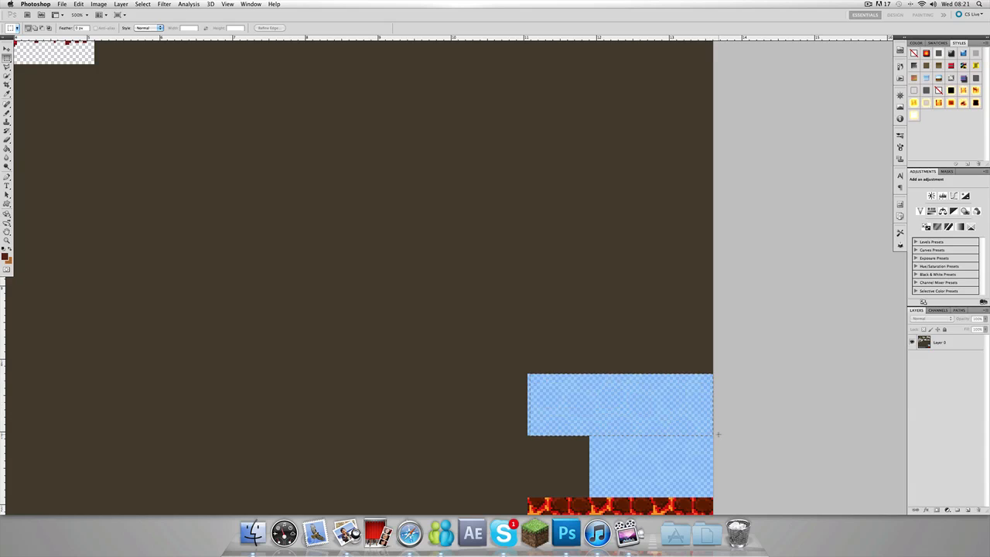
pyautogui.moveTo(529, 378); pyautogui.dragTo(712, 436)
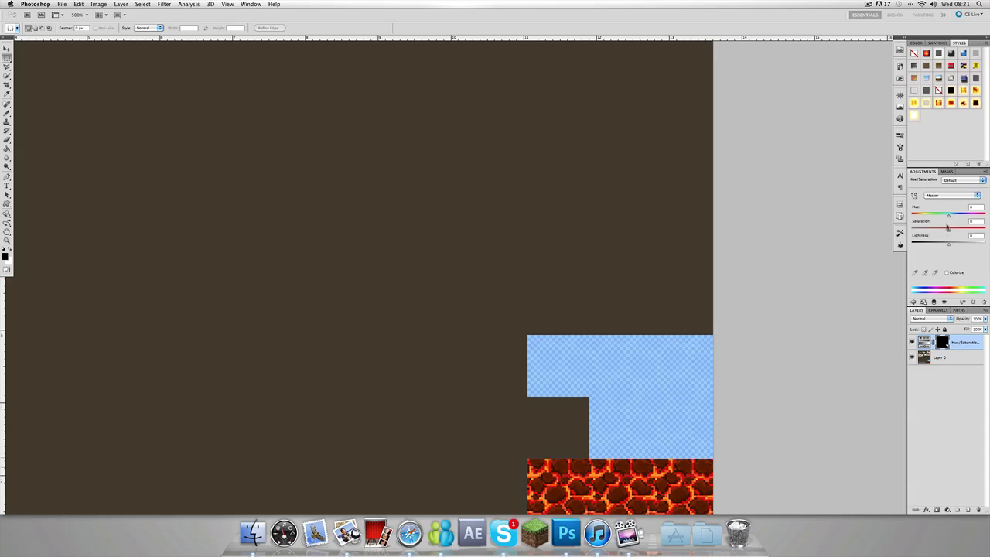
# Pan the terrain sheet up to show the block textures at its top.
pyautogui.moveTo(949, 214); pyautogui.dragTo(974, 213)
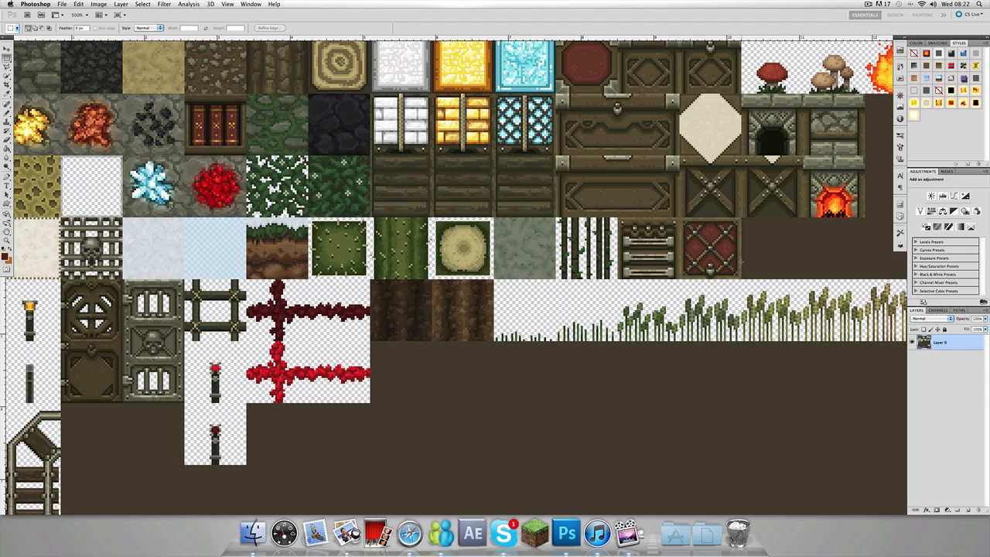
pyautogui.scroll(-3)
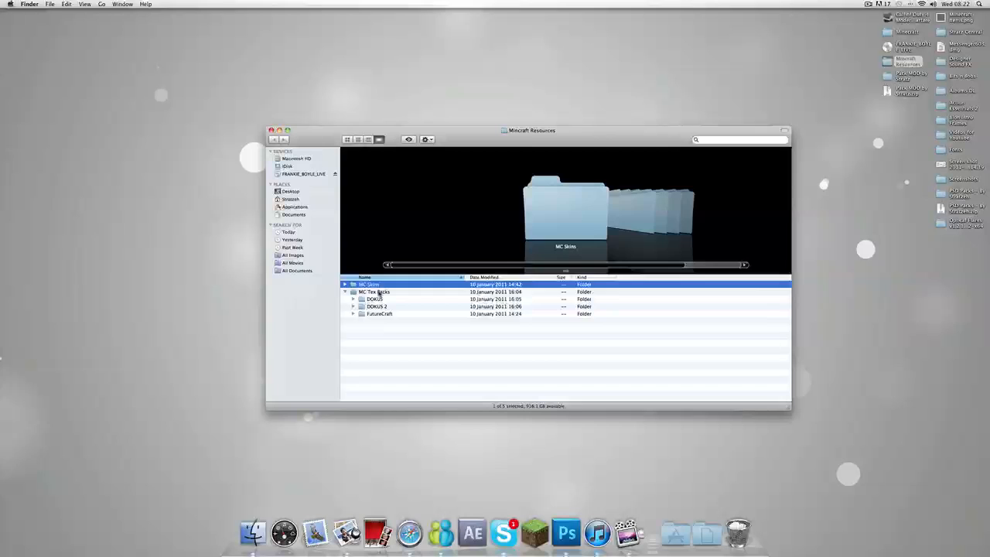
# Open MC Tex Packs and preview the DOKU, DOKU 2 and FutureCraft pack folders in Cover Flow.
pyautogui.doubleClick(376, 291)
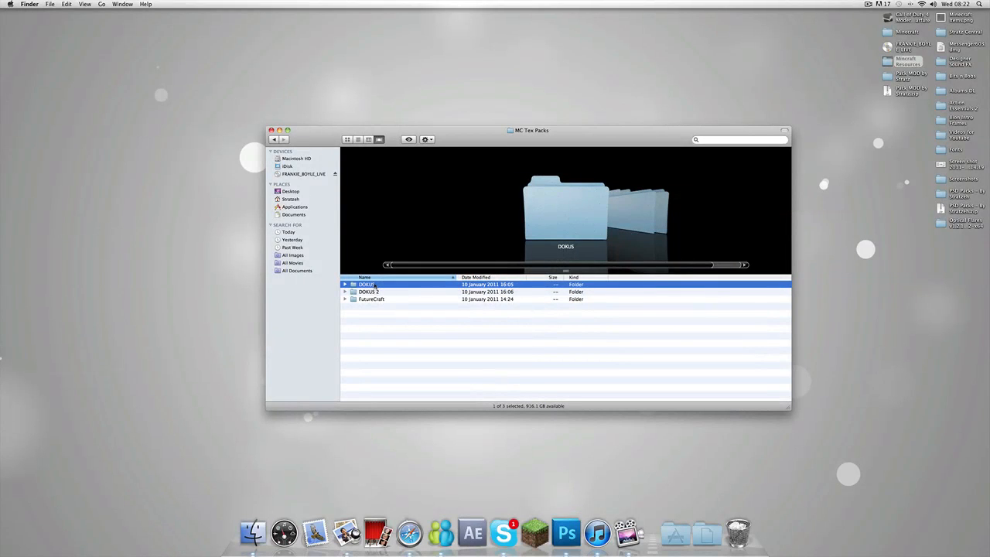
pyautogui.click(369, 291)
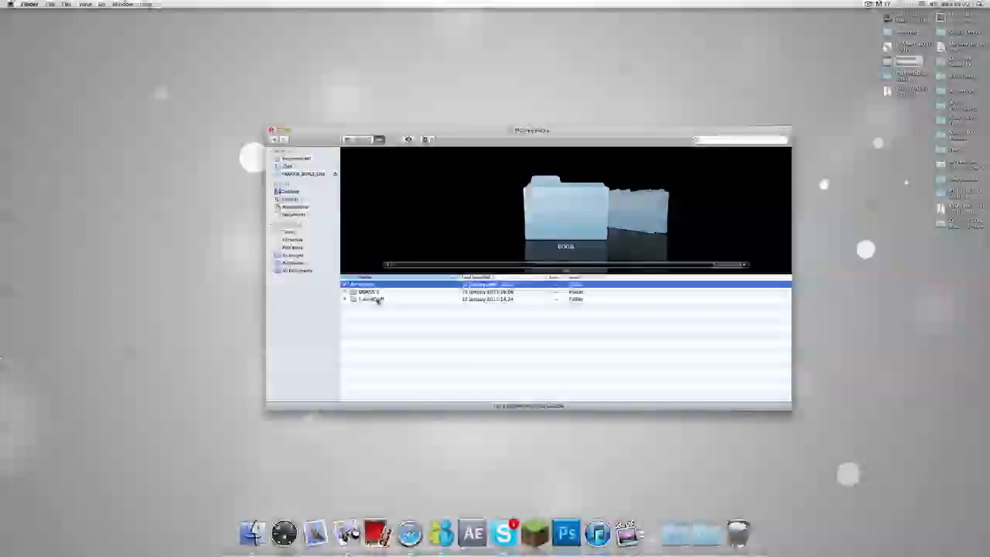
pyautogui.click(371, 300)
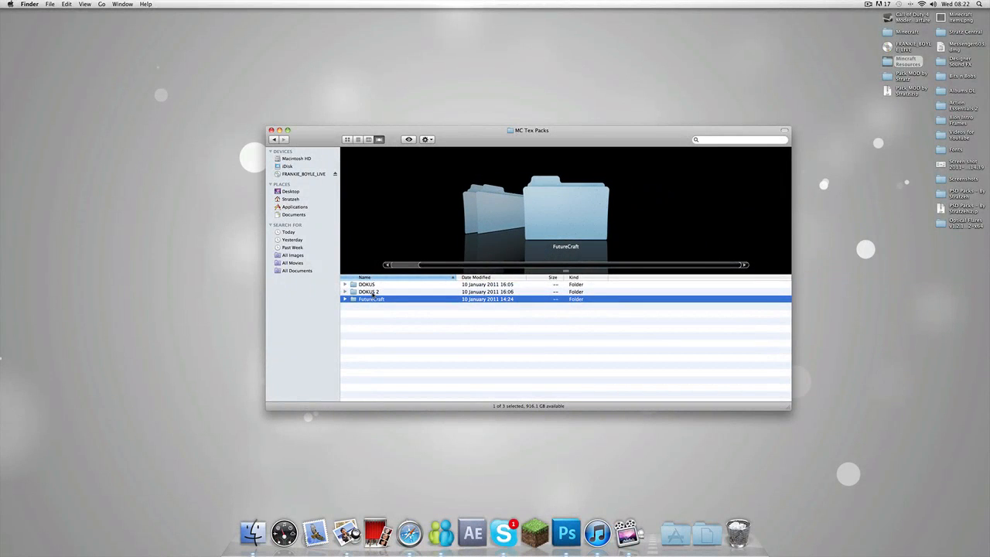
pyautogui.click(368, 291)
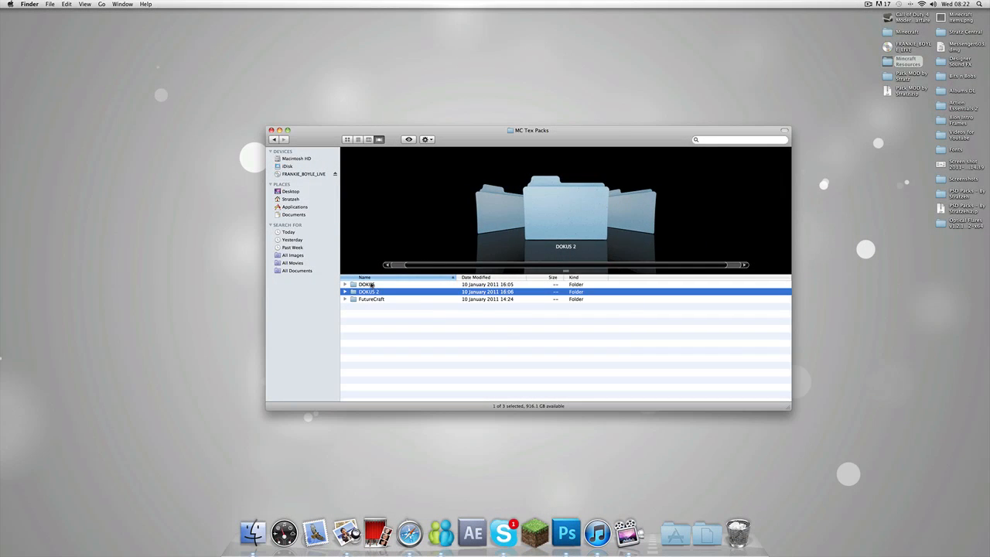
pyautogui.click(367, 284)
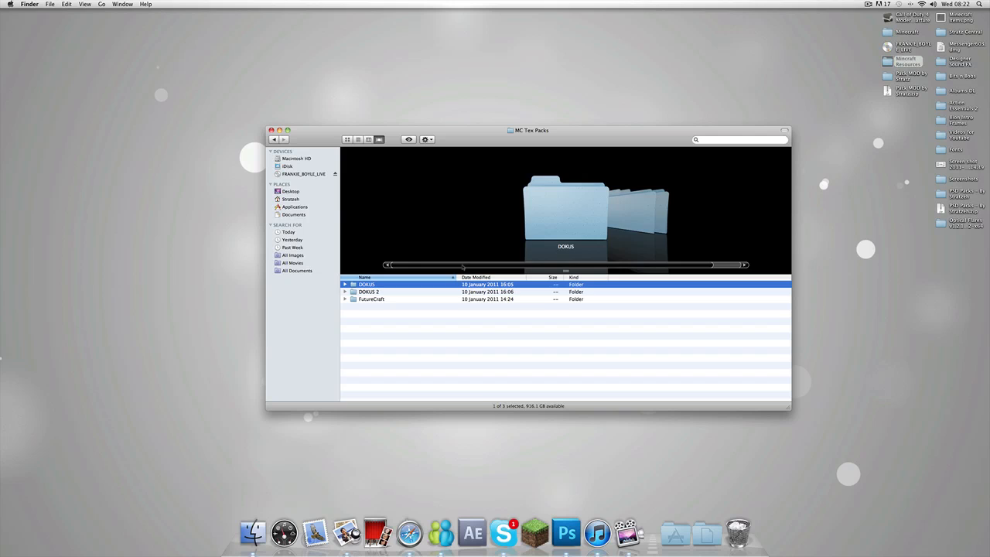
pyautogui.click(371, 300)
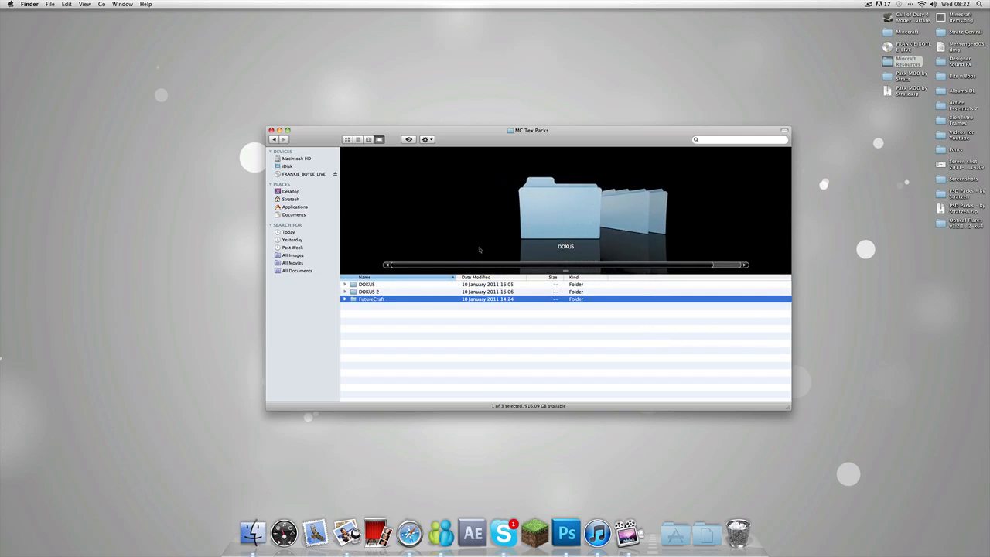
# Browse the DOKU pack's item folder, water.png and readme.txt, ending in the DOKU 2 folder.
pyautogui.doubleClick(365, 285)
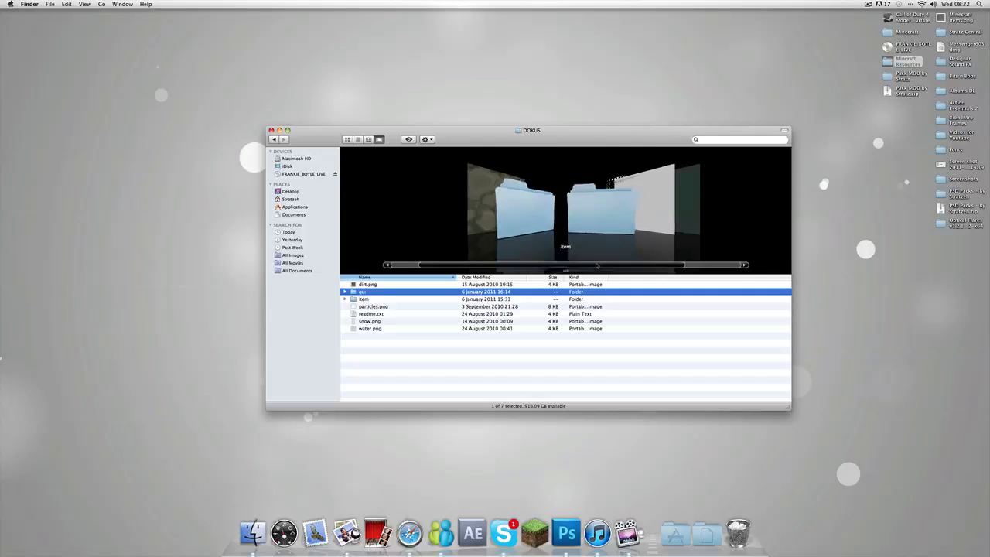
pyautogui.click(364, 300)
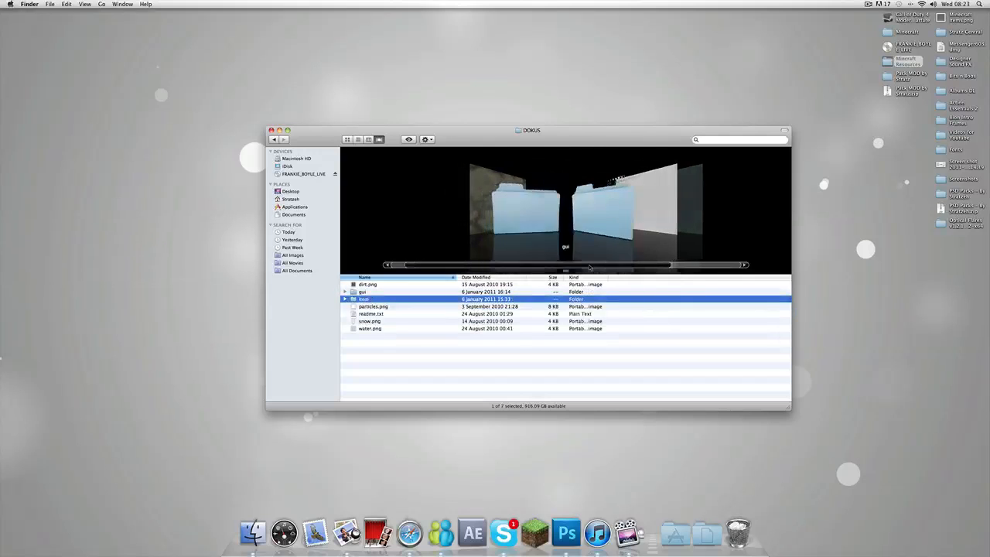
pyautogui.doubleClick(362, 291)
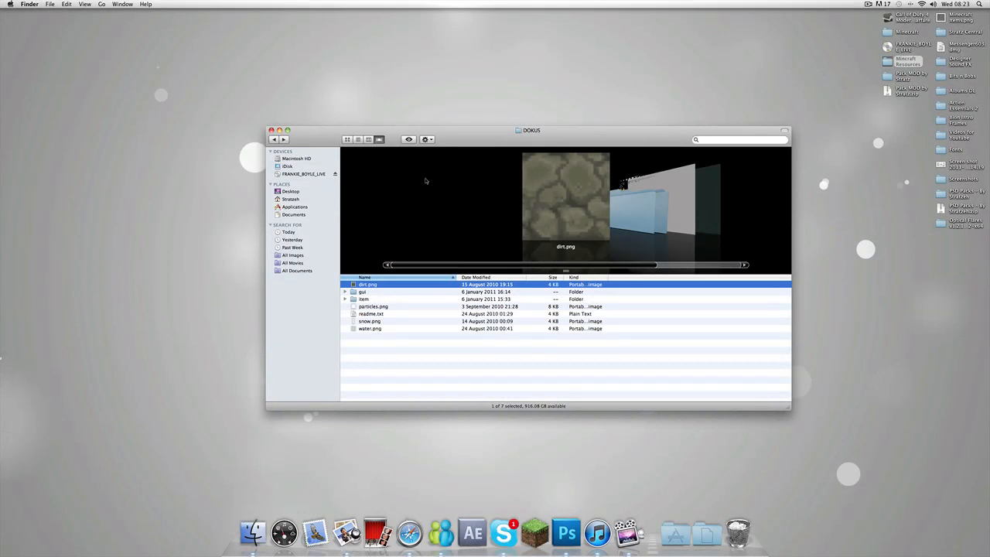
pyautogui.click(370, 328)
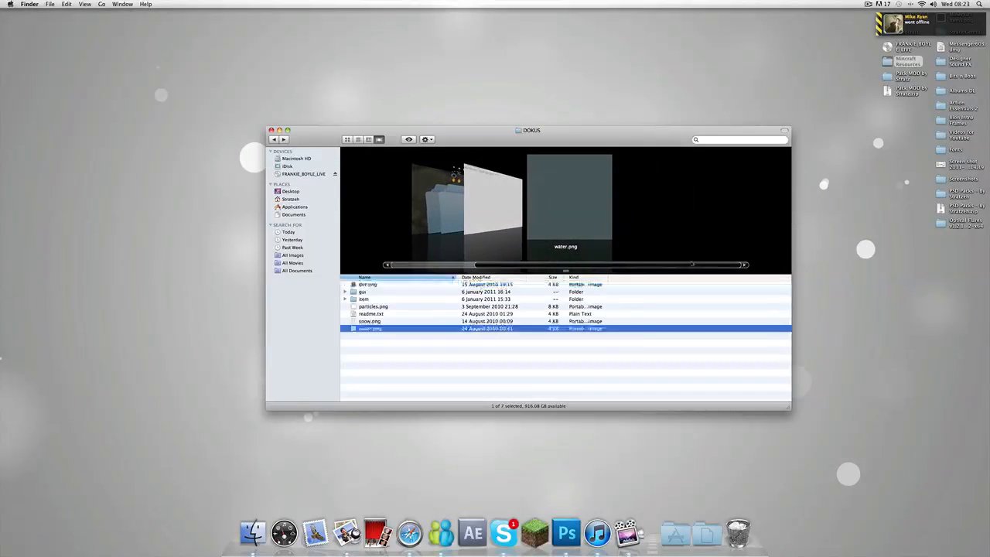
pyautogui.click(371, 312)
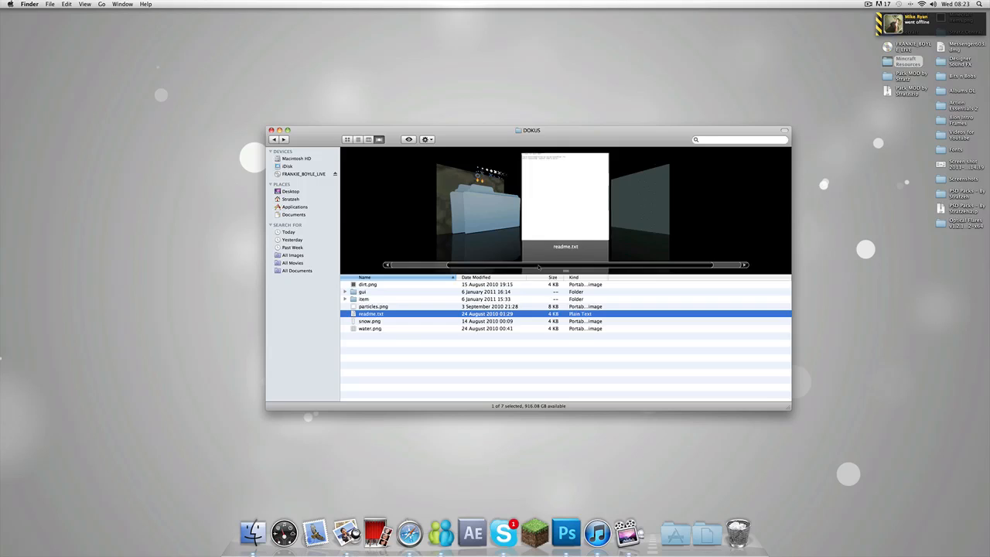
pyautogui.click(374, 306)
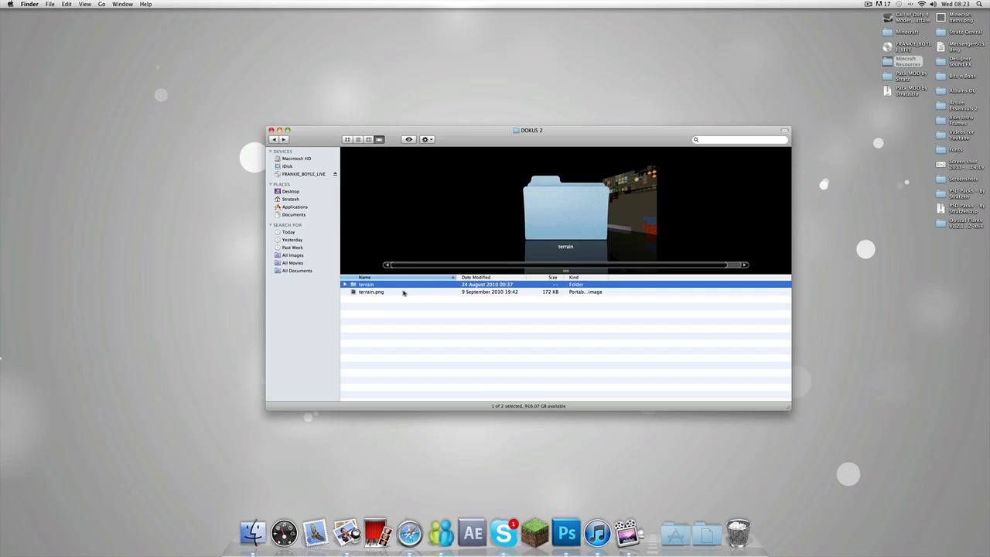
# Preview terrain.png from the DOKU 2 pack, select the terrain folder, then close the Finder window.
pyautogui.click(371, 290)
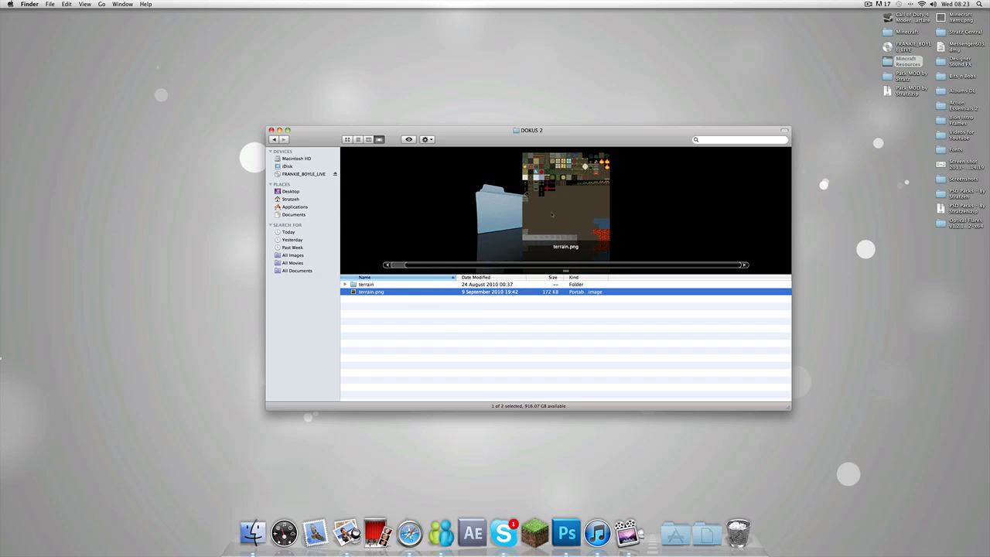
pyautogui.click(365, 285)
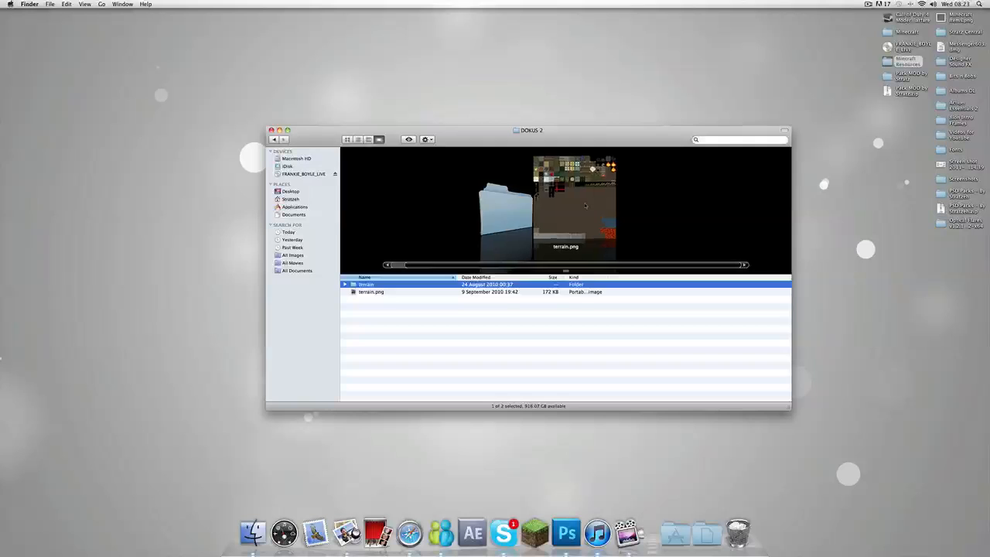
pyautogui.click(371, 291)
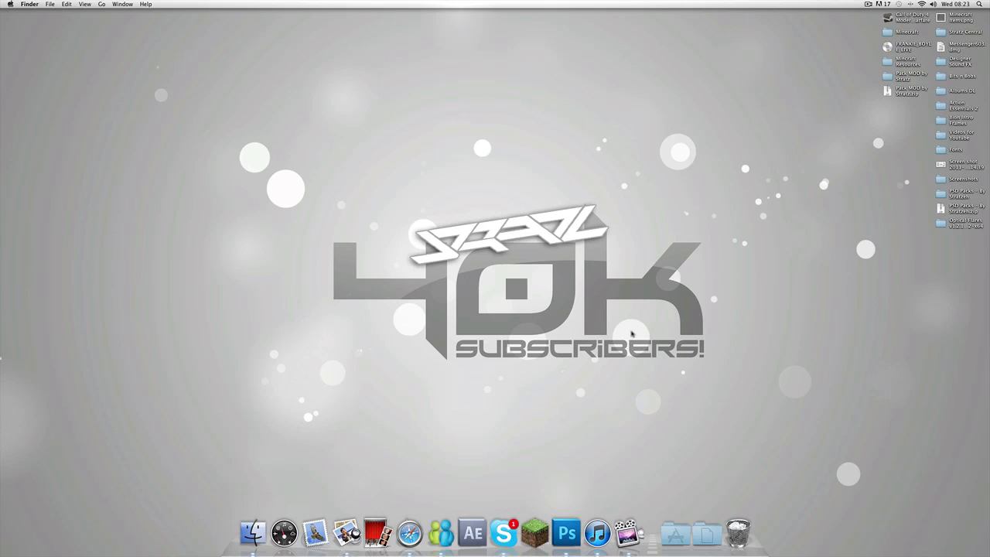
pyautogui.moveTo(634, 325)
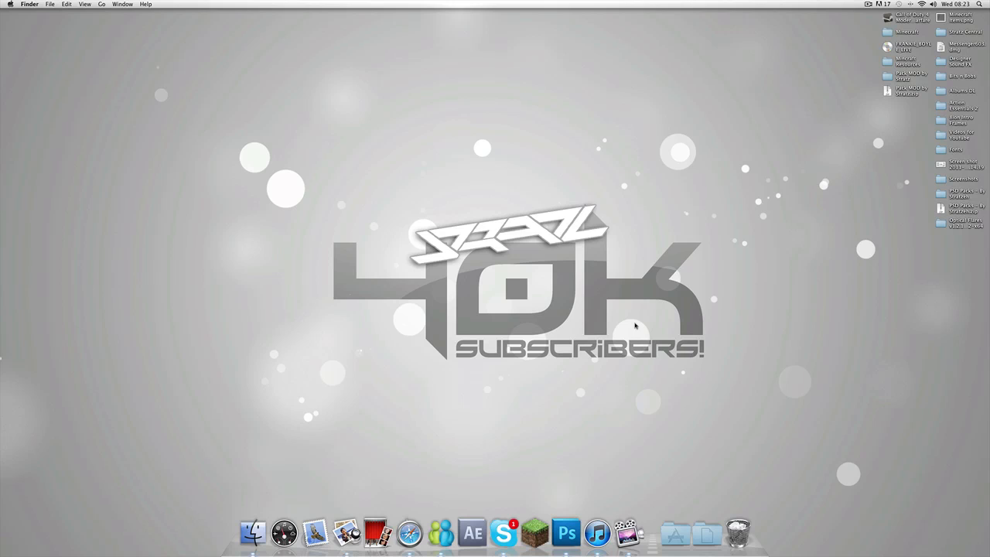
pyautogui.moveTo(546, 436)
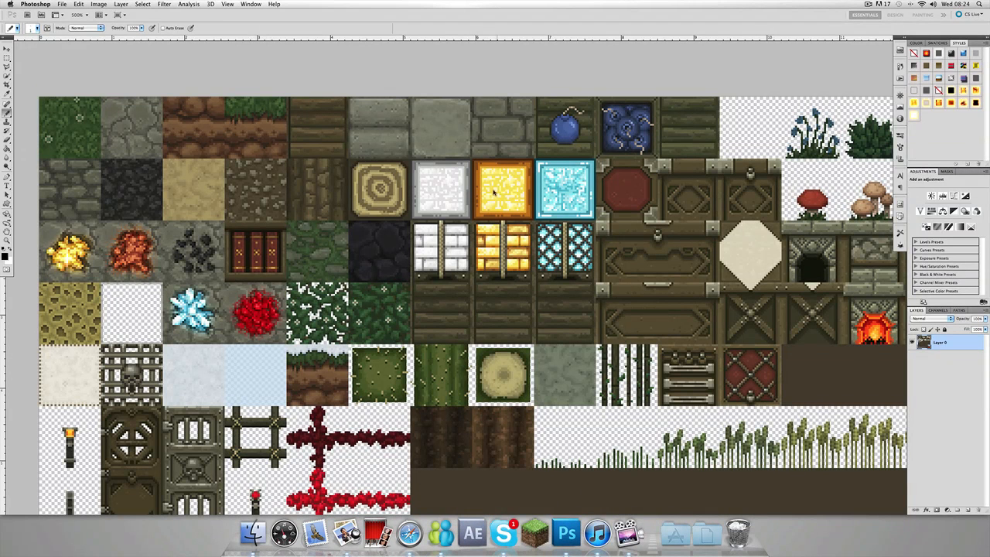
pyautogui.moveTo(507, 162)
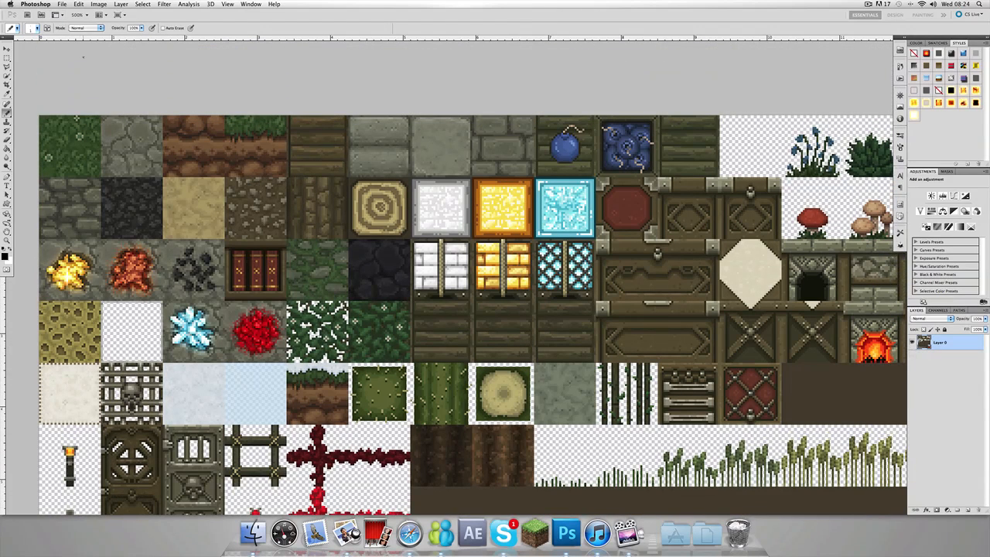
# Hide Photoshop from its application menu to reveal the desktop wallpaper.
pyautogui.click(34, 3)
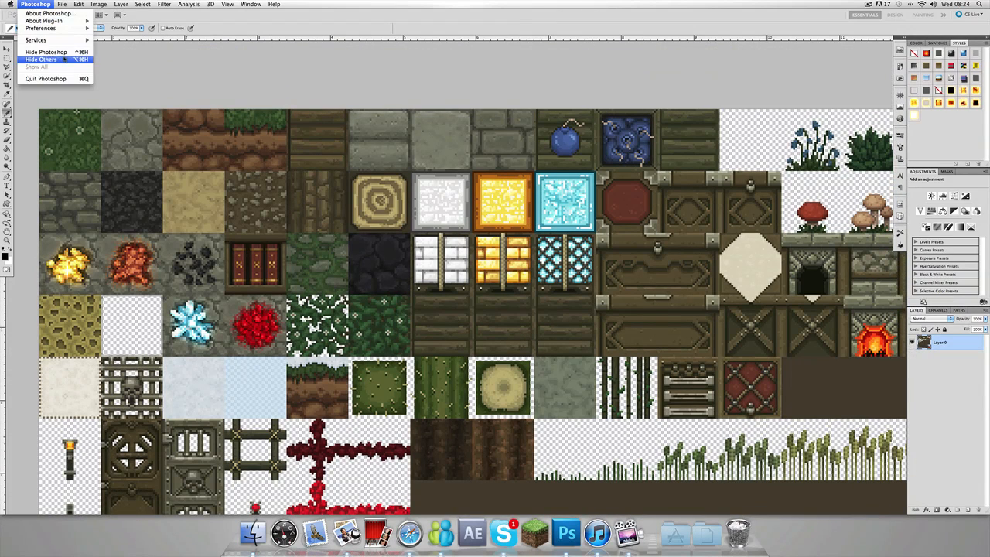
pyautogui.click(40, 59)
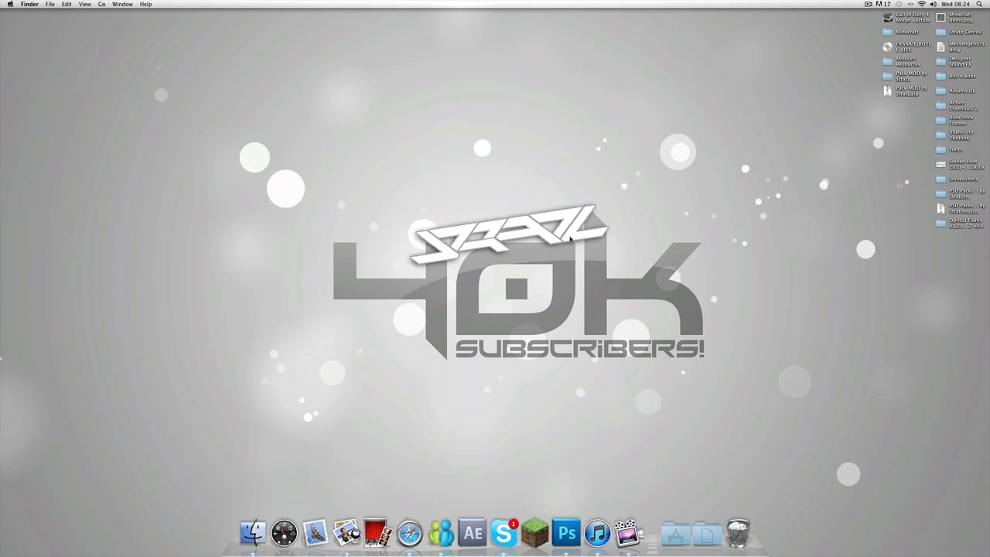
pyautogui.moveTo(597, 241)
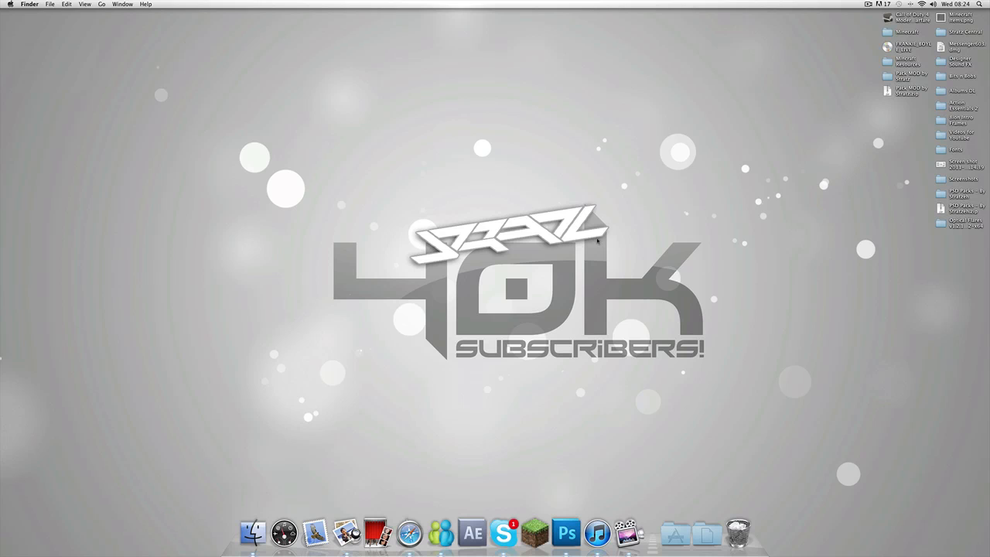
pyautogui.moveTo(619, 255)
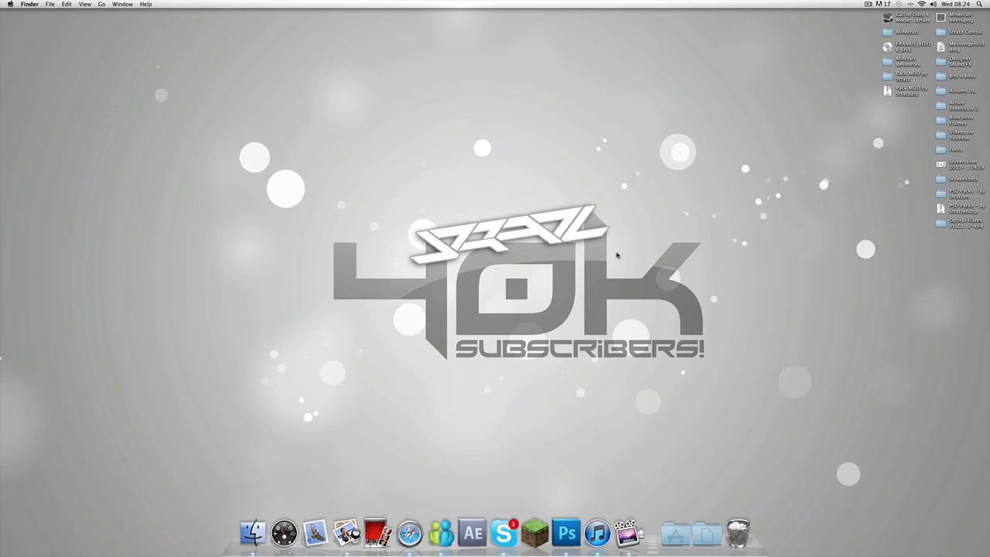